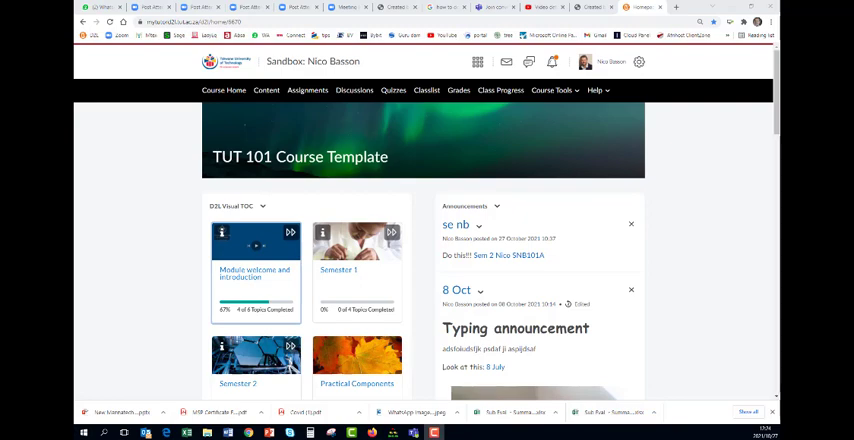
mouse_move(552, 90)
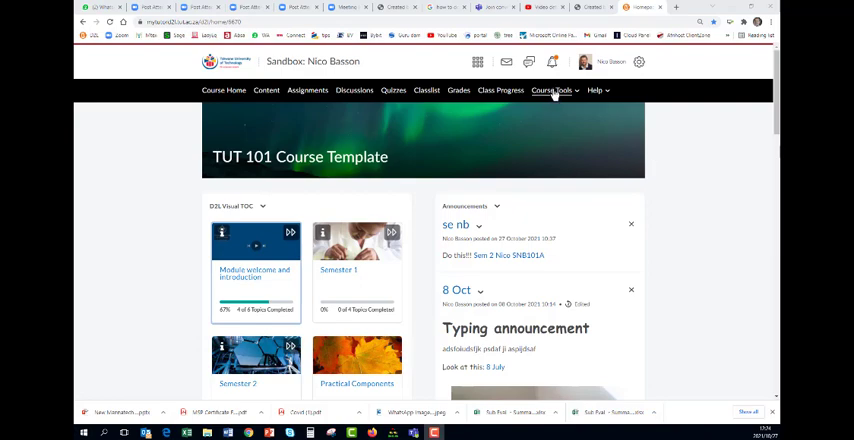
- Go to Course Tools > Intelligent Agents and begin a new agent
click(552, 90)
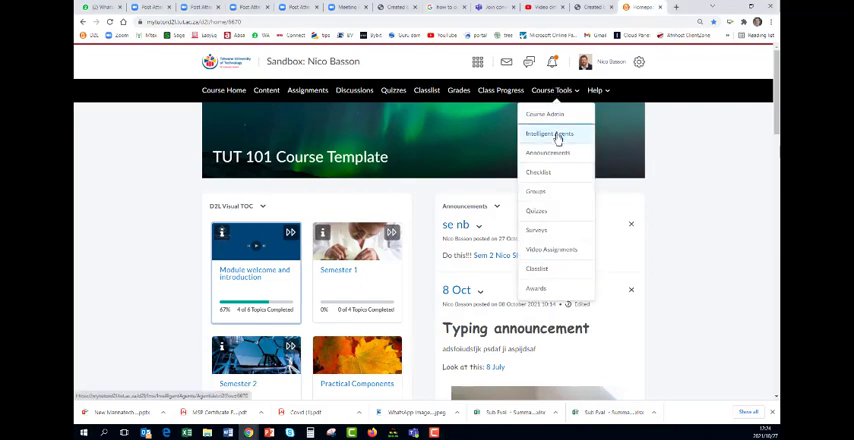
click(548, 132)
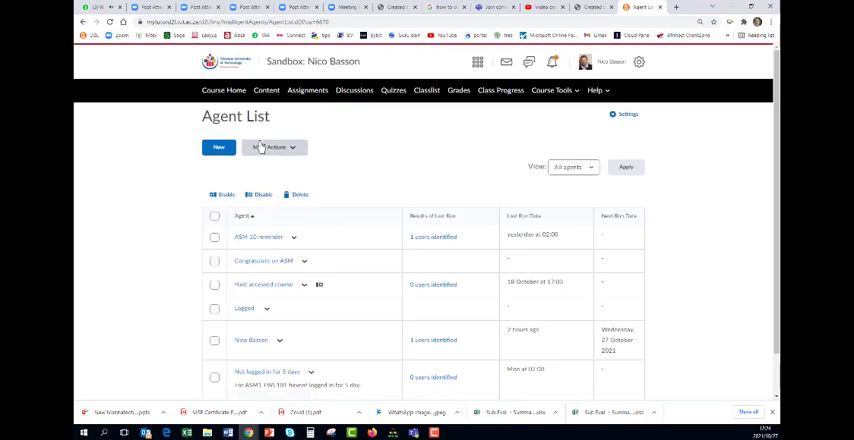
click(218, 148)
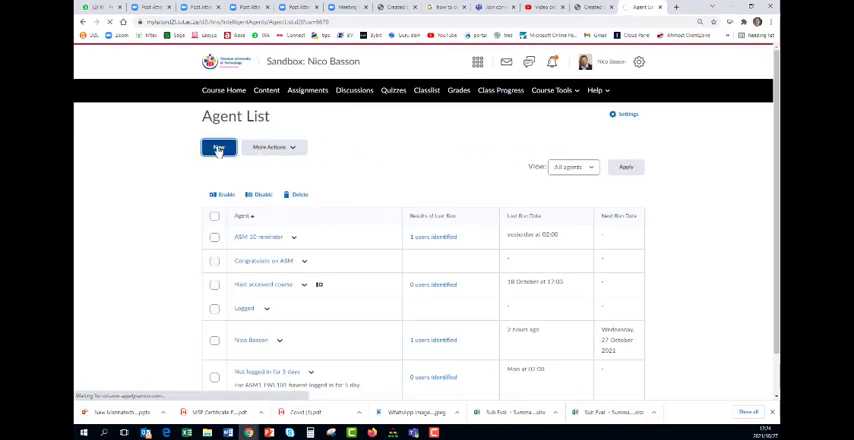
click(220, 148)
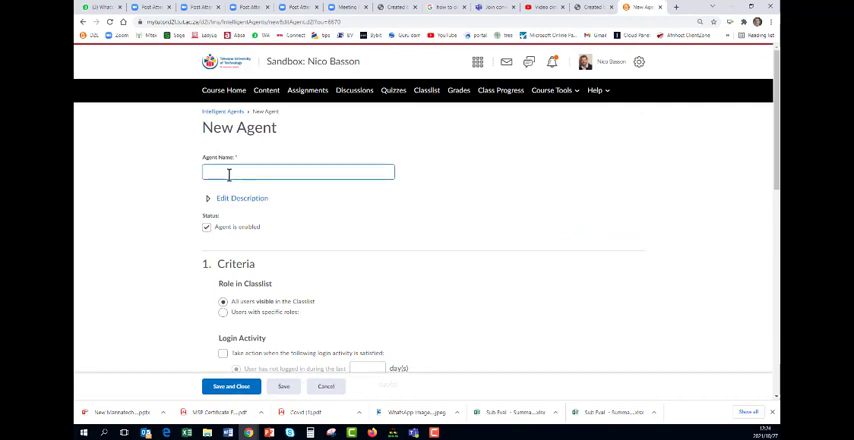
- Name the agent 'Subject Evaluation 2 2021'
click(298, 172)
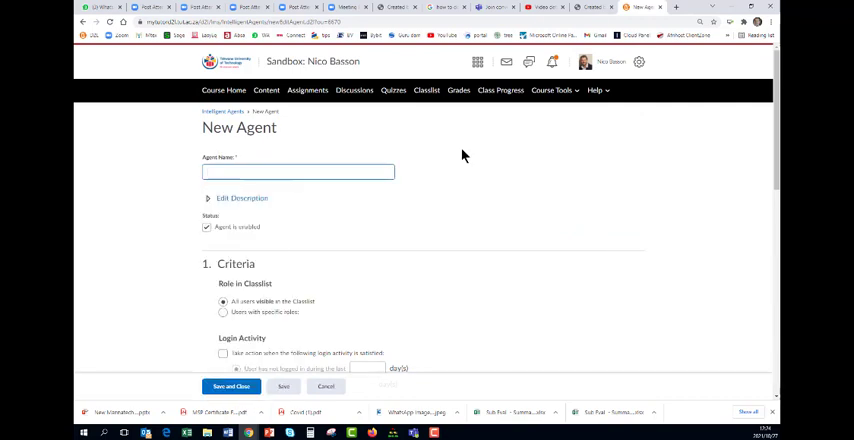
text(Subject Evaluation)
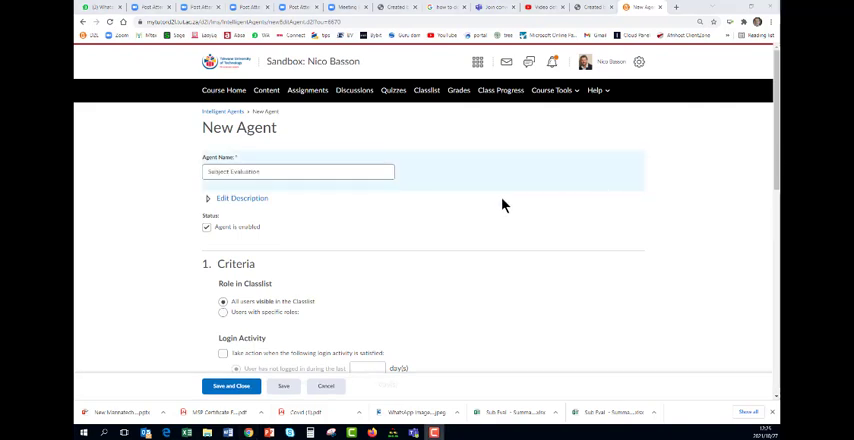
click(296, 172)
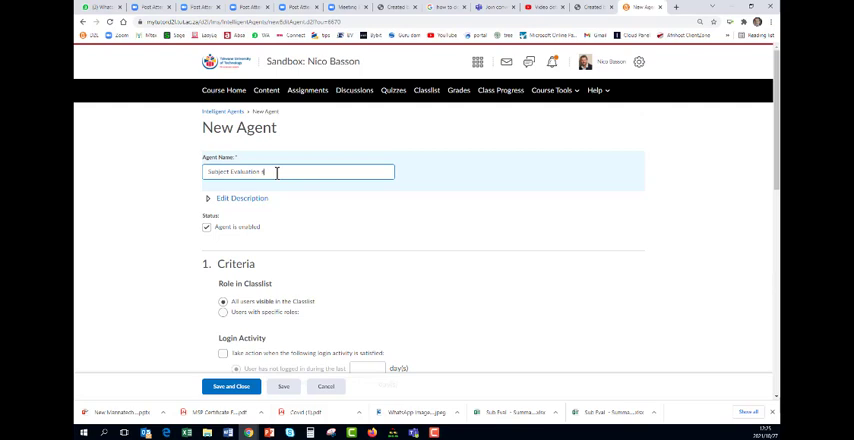
text(2 2021)
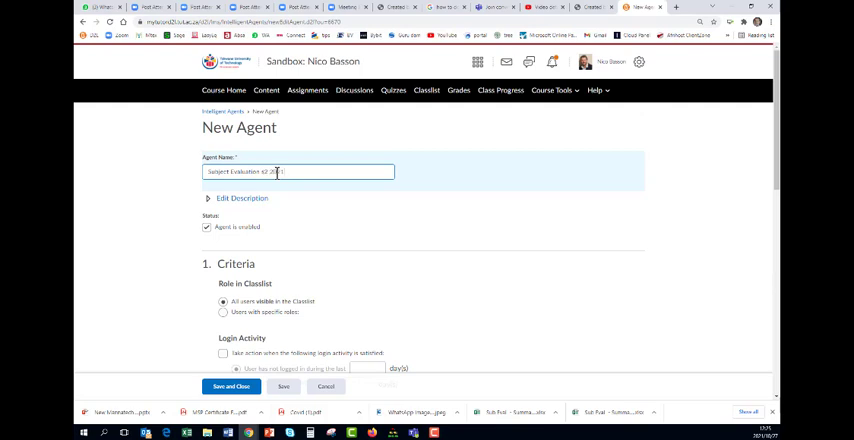
- Restrict the agent criteria to users with specific roles and tick the Student role
scroll(down, 3)
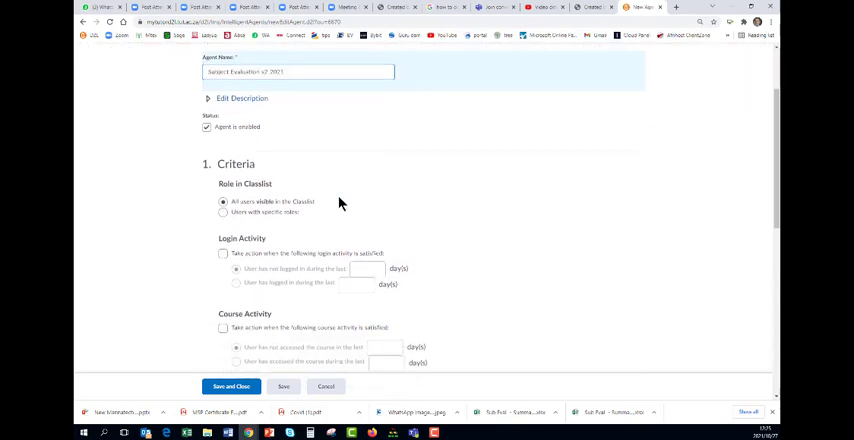
scroll(down, 3)
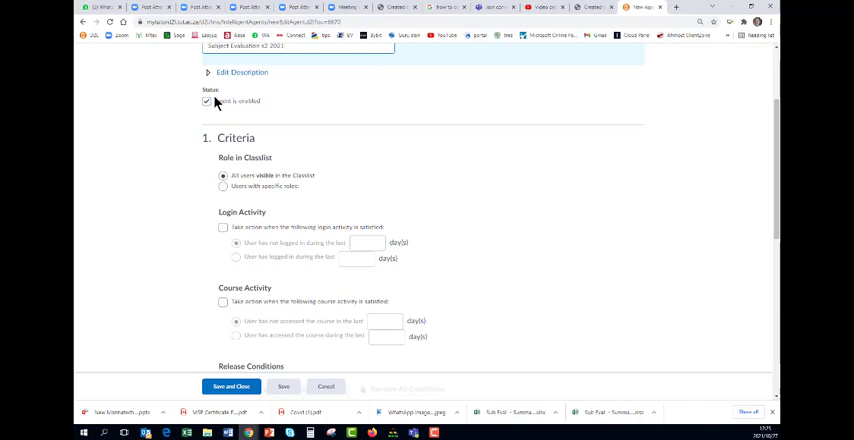
mouse_move(224, 190)
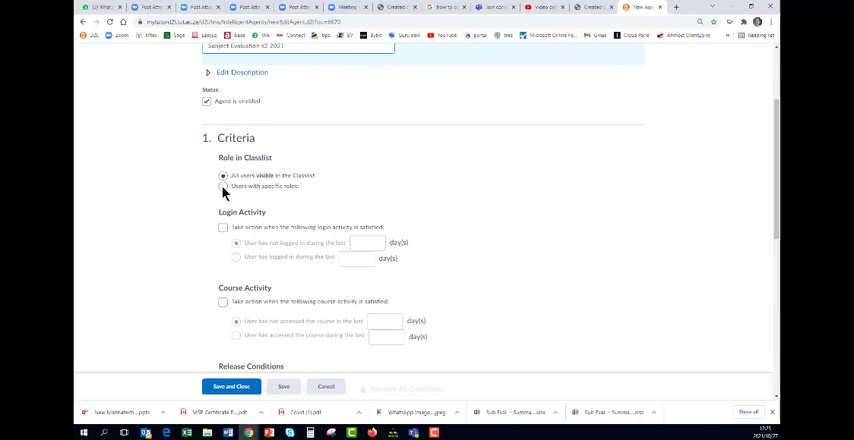
click(224, 188)
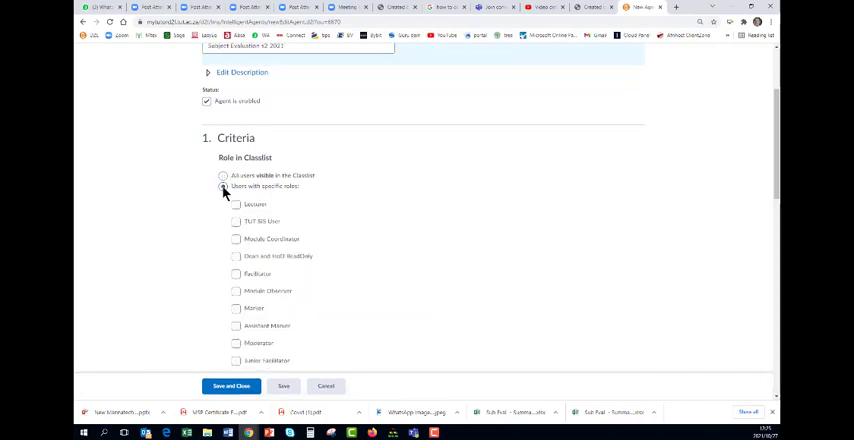
click(224, 186)
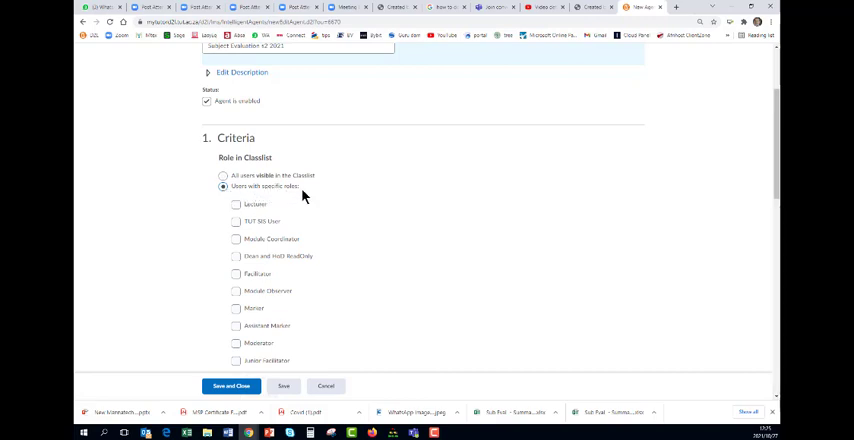
scroll(down, 3)
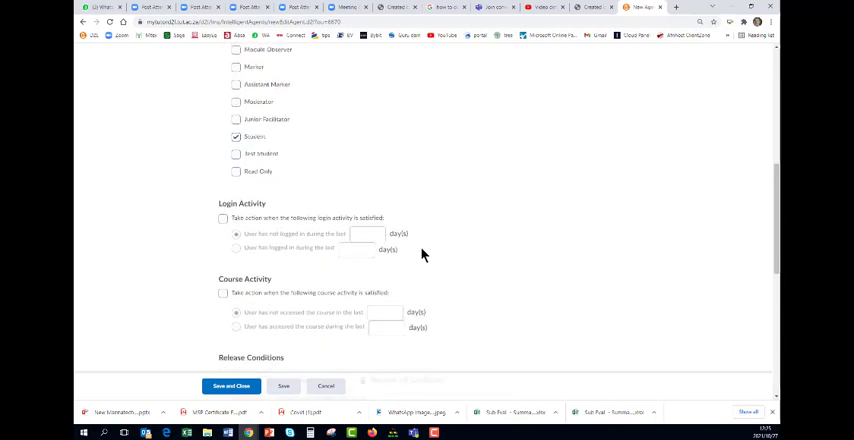
scroll(down, 3)
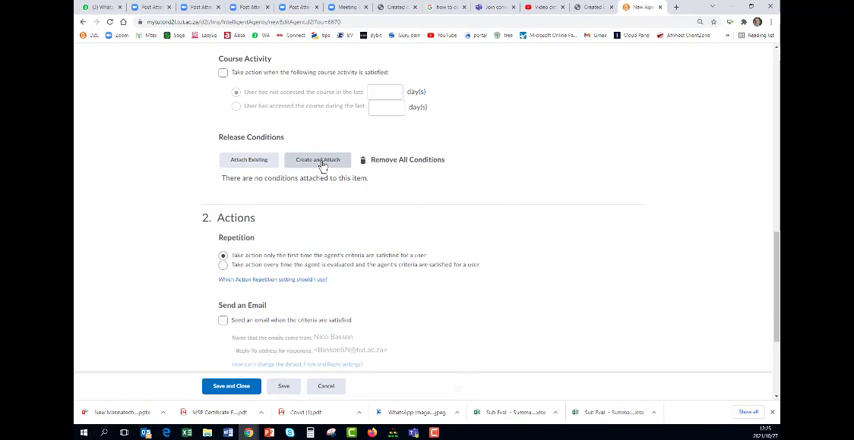
- Begin attaching a new release condition and browse the condition types
click(316, 160)
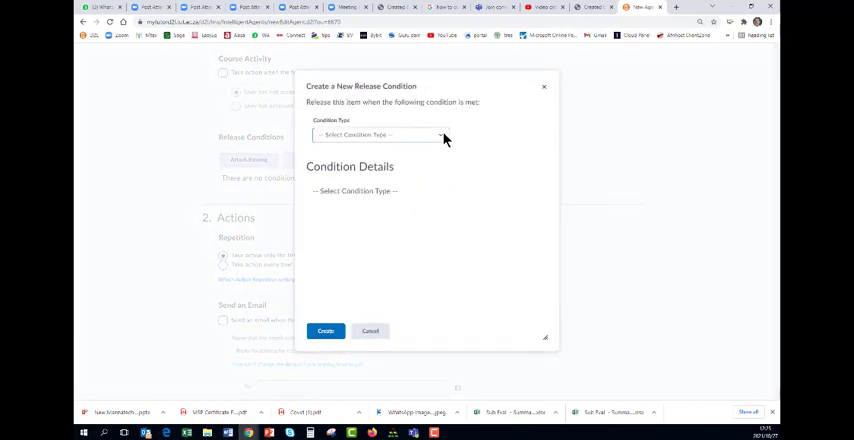
click(378, 134)
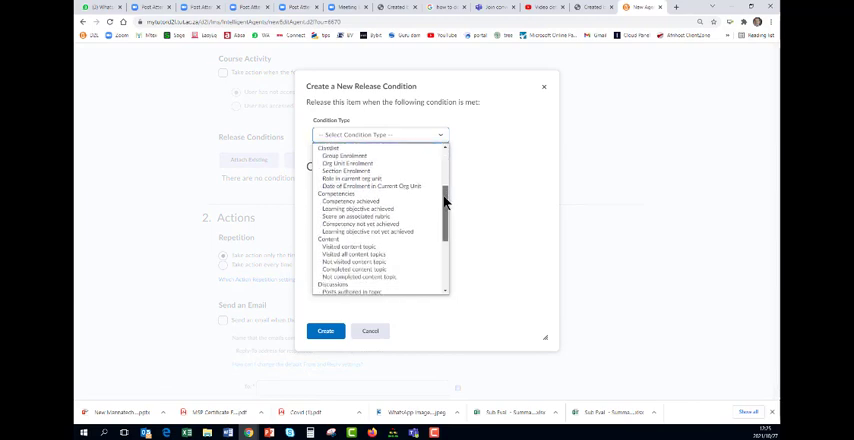
scroll(down, 3)
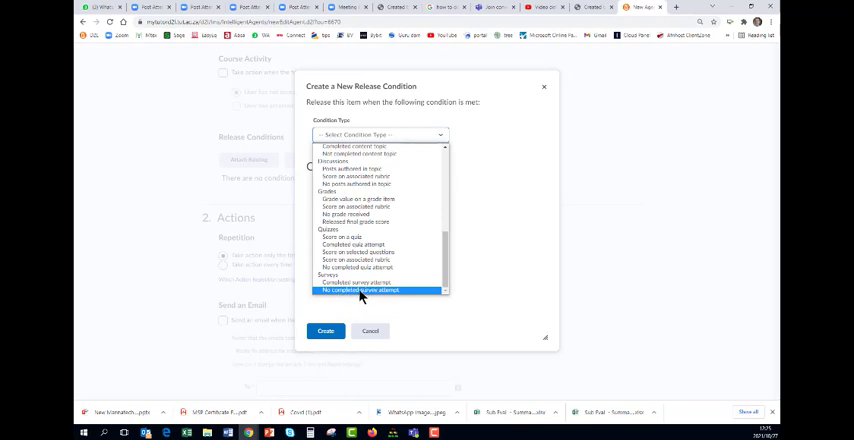
click(360, 290)
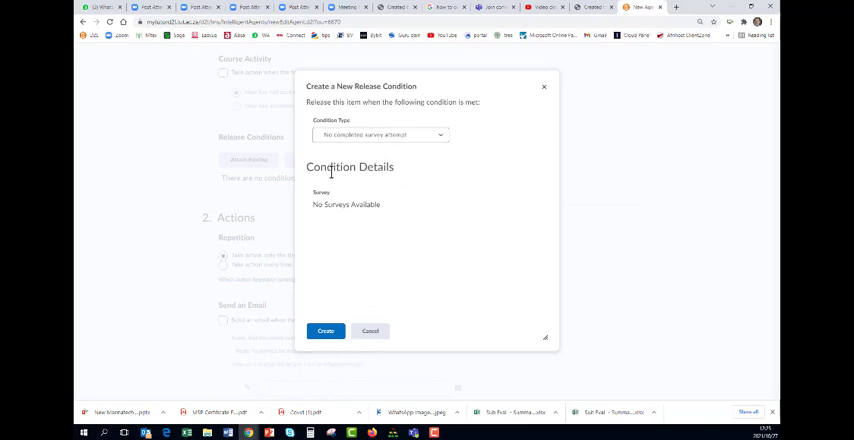
mouse_move(368, 224)
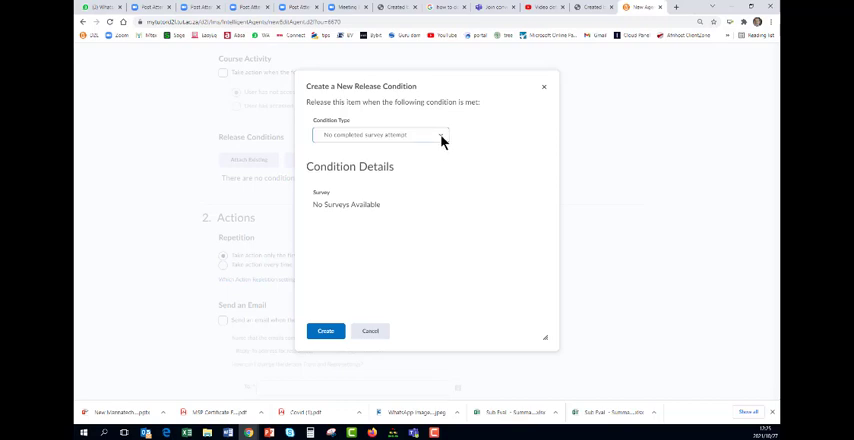
- Choose a content-topic completion condition and select the survey topic it checks
click(380, 134)
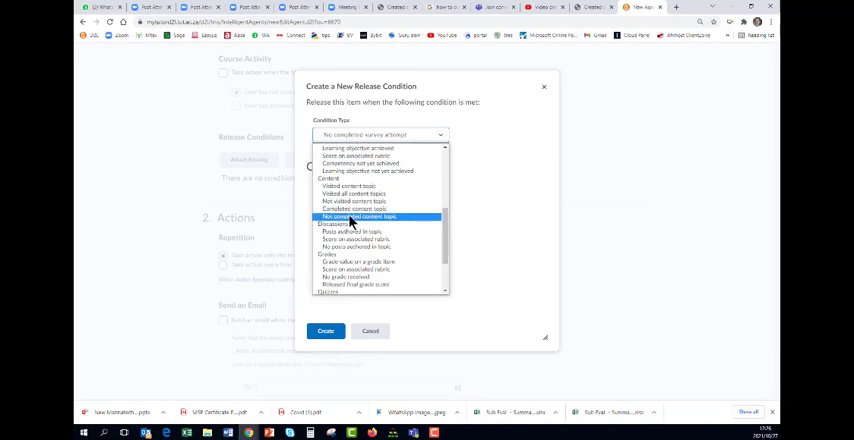
click(360, 216)
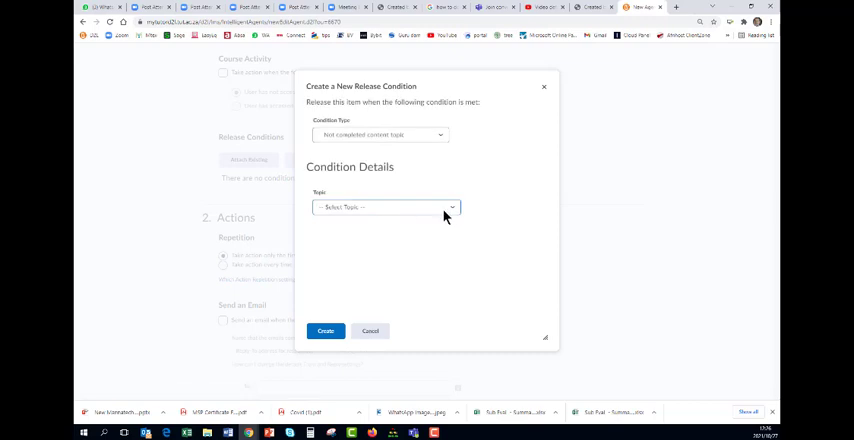
click(384, 208)
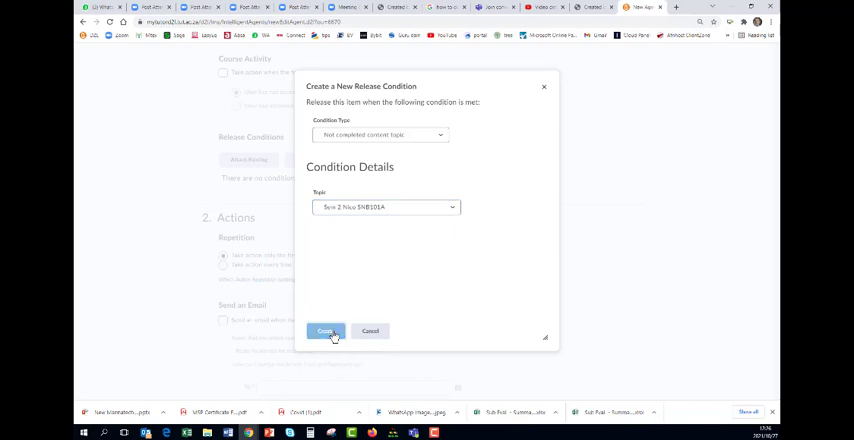
- Create the not-completed condition and enable sending an email when criteria are satisfied
click(324, 332)
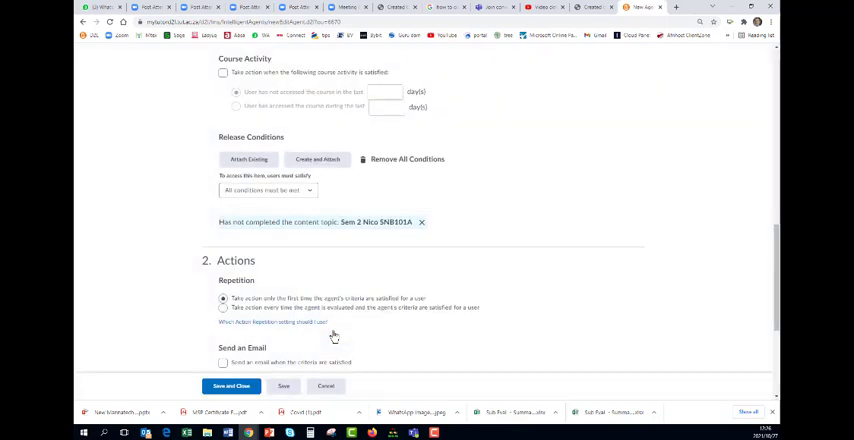
scroll(down, 3)
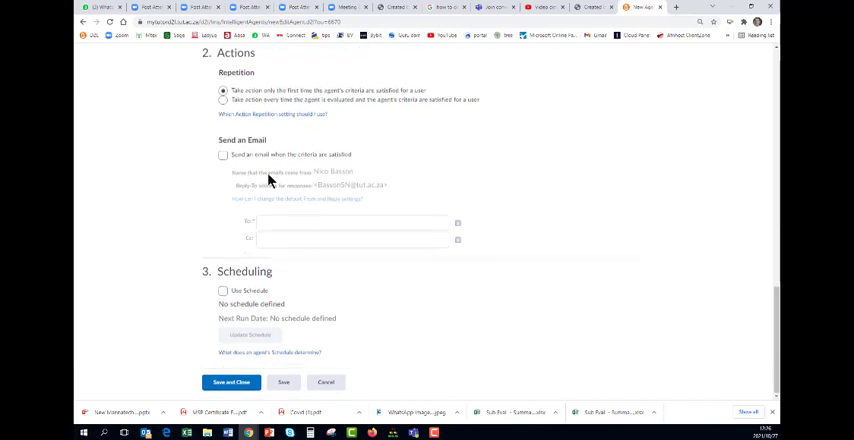
click(224, 156)
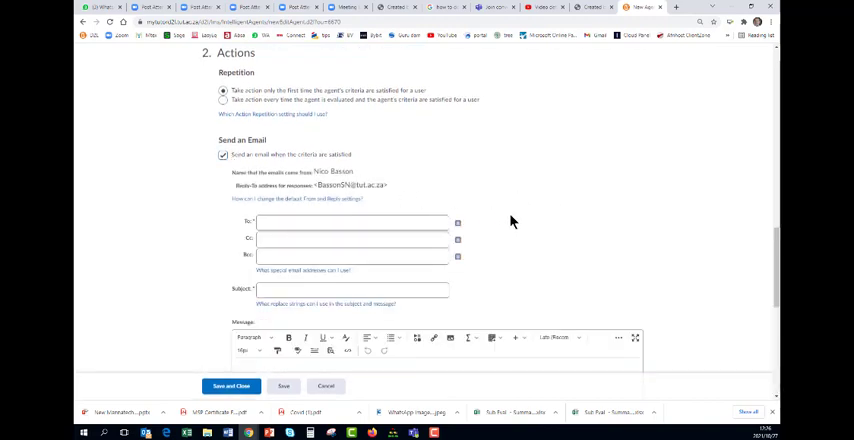
scroll(down, 3)
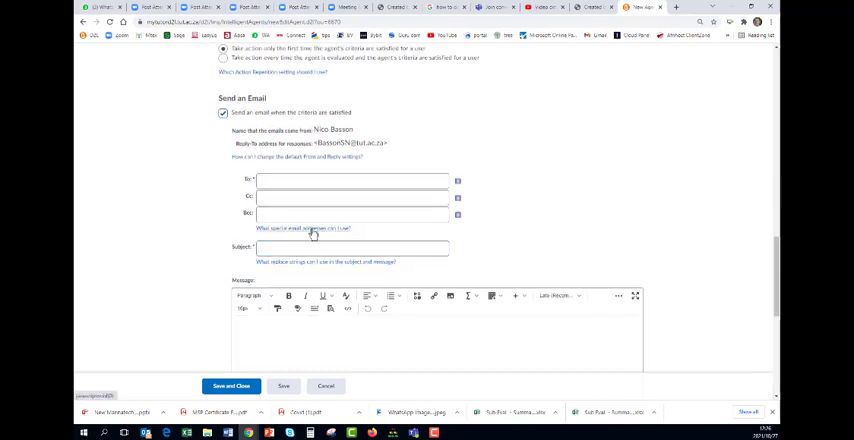
mouse_move(540, 218)
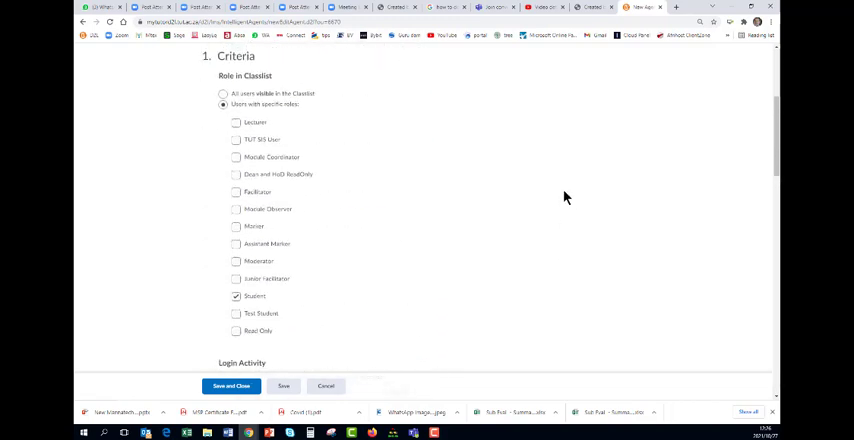
- Paste the triggering-user replace string from help as the email recipient
scroll(down, 3)
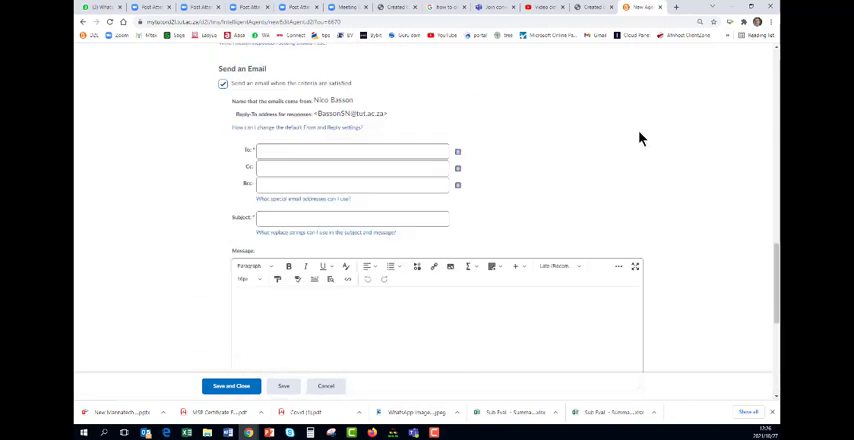
scroll(down, 3)
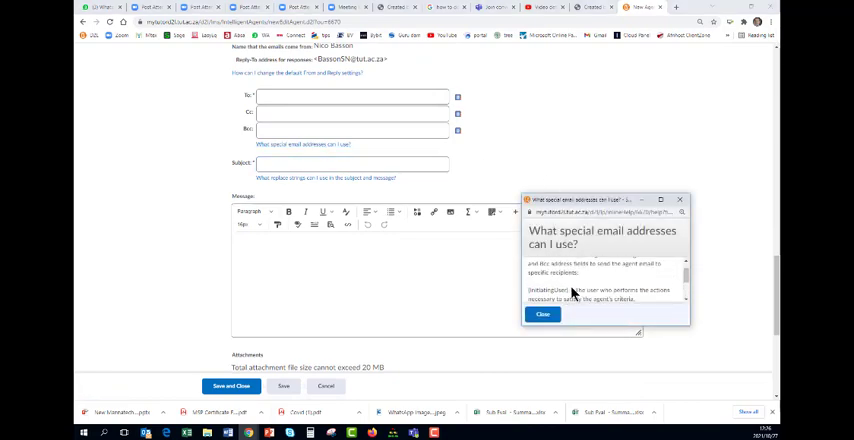
double_click(544, 290)
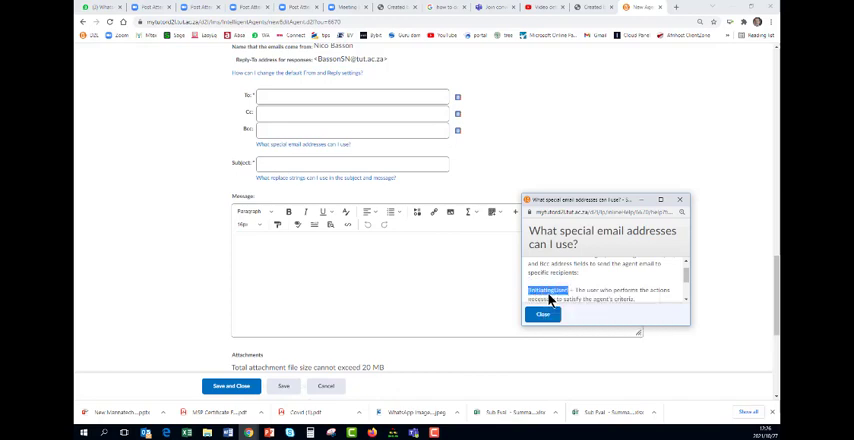
right_click(352, 96)
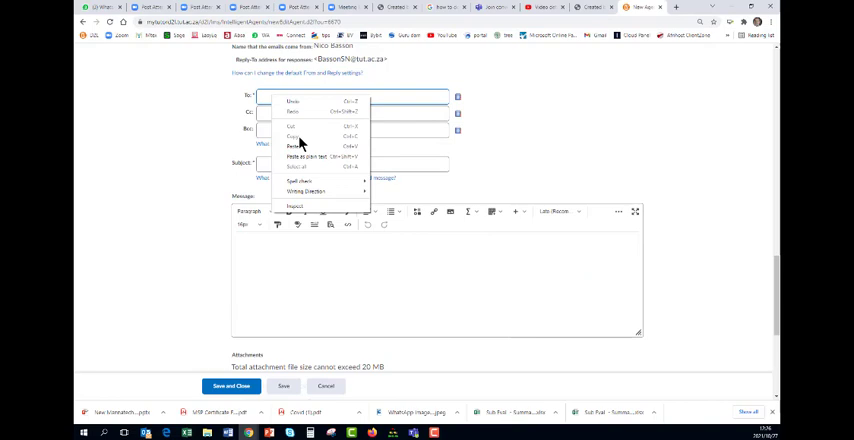
click(292, 146)
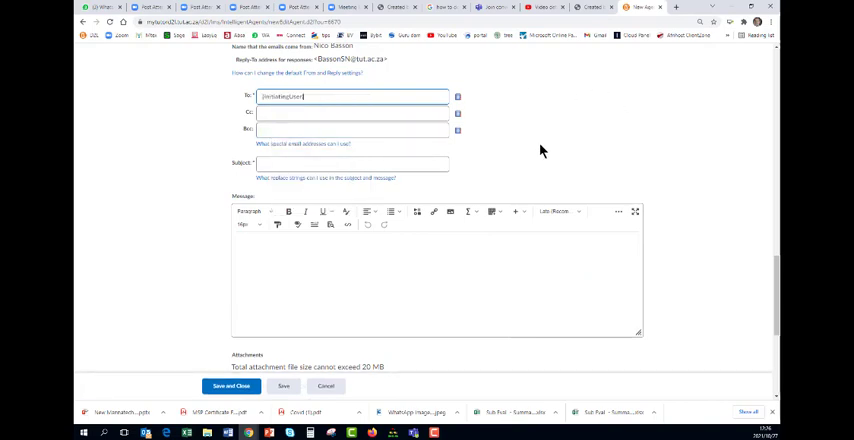
- Fill in the email subject and begin the message with 'Dear'
click(350, 164)
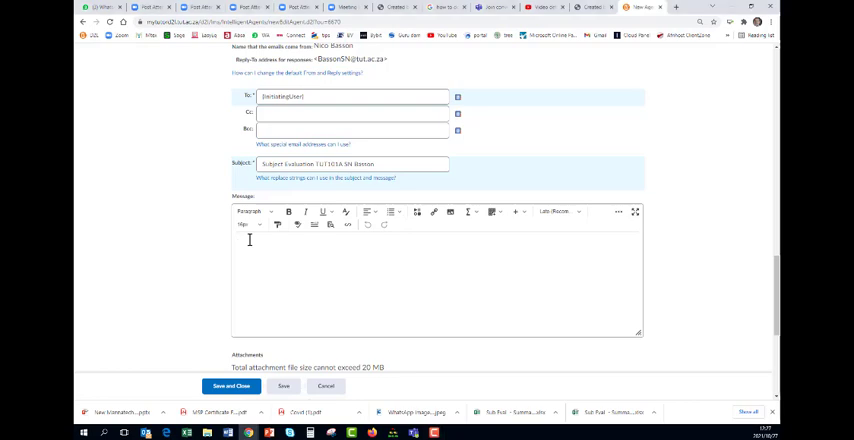
text(Dear)
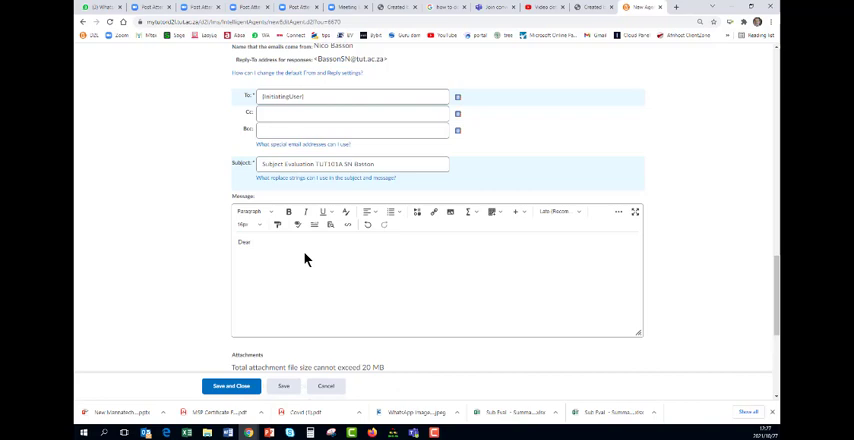
mouse_move(330, 178)
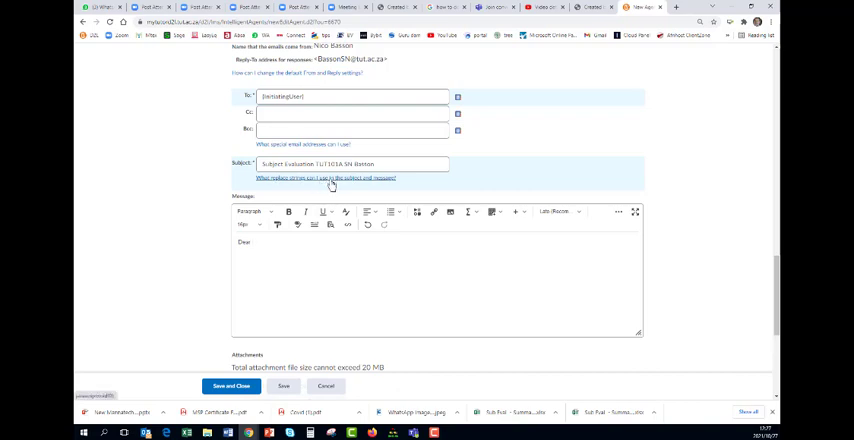
click(328, 178)
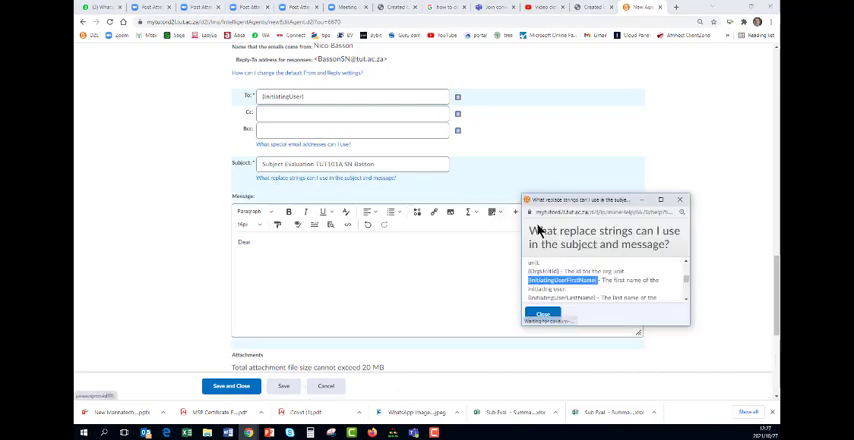
- Greet the student with the first-name replace string and write 'You have not yet done your SE'
scroll(down, 3)
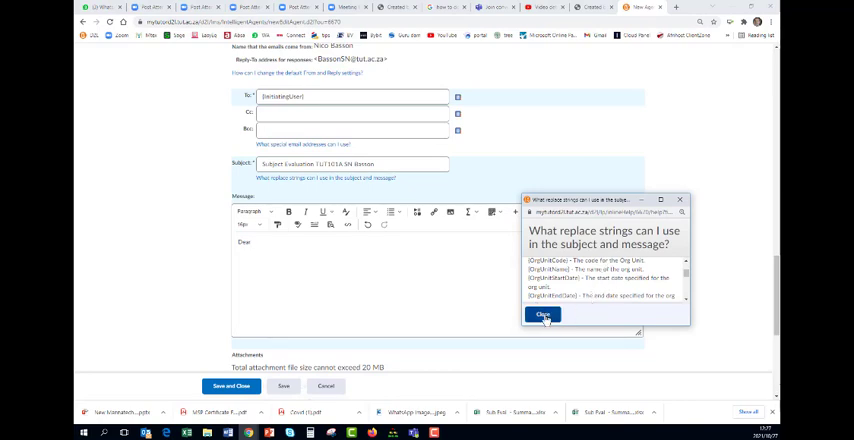
scroll(down, 3)
text( {InitiatingUserFirstName)
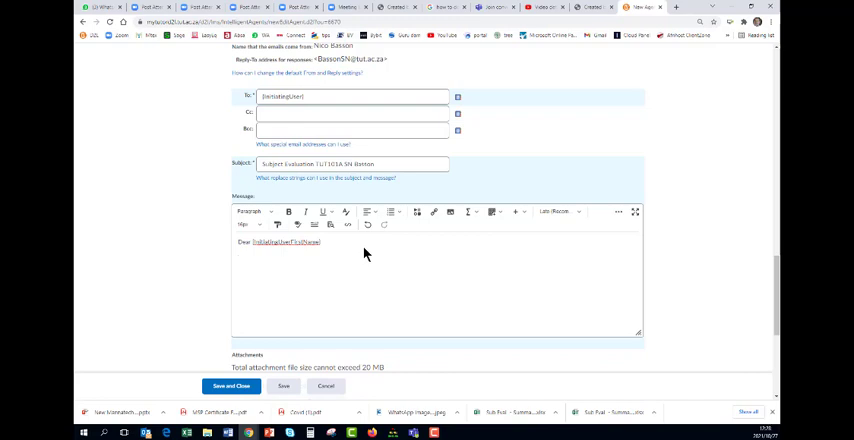
text(You have not yet done your SE)
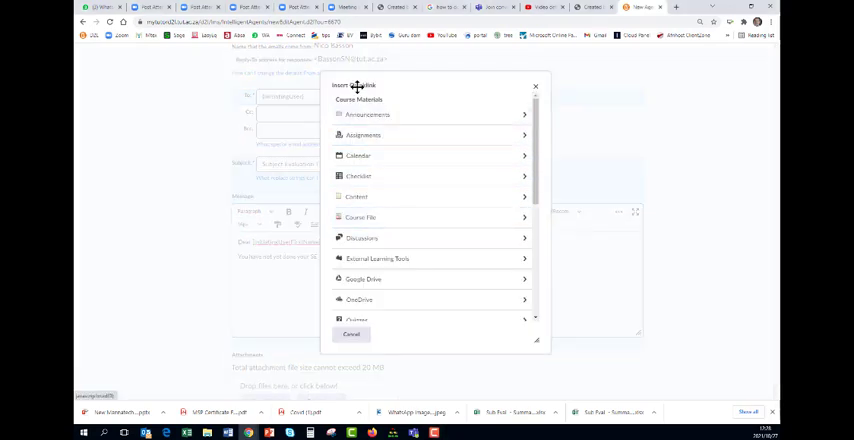
- Insert a quicklink to the survey activity and sign off 'Kind Regards, SN'
scroll(down, 3)
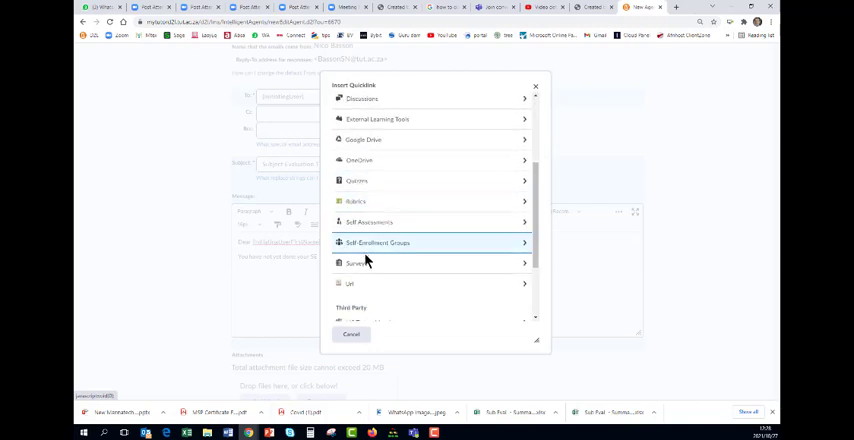
click(356, 264)
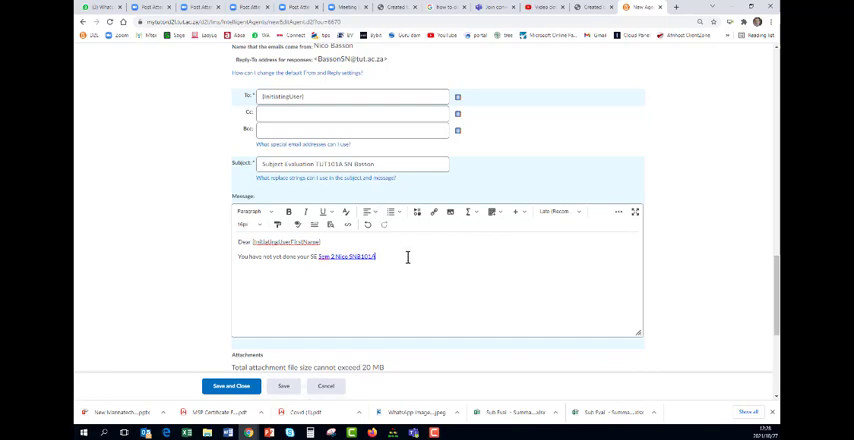
text(Kind Regards)
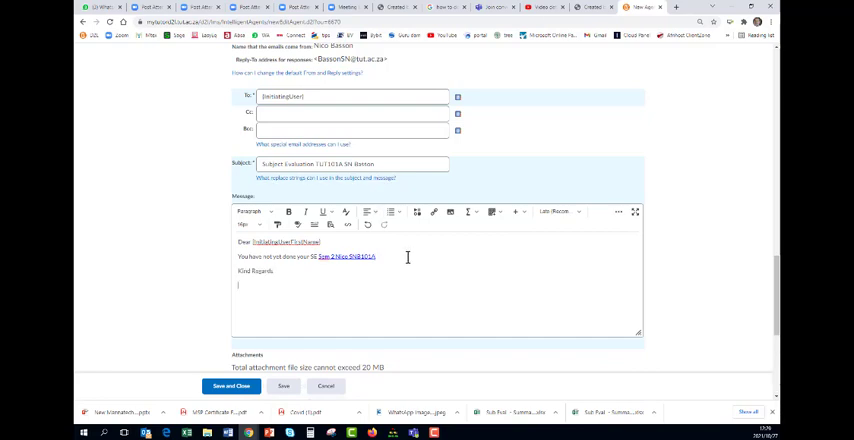
text(SN)
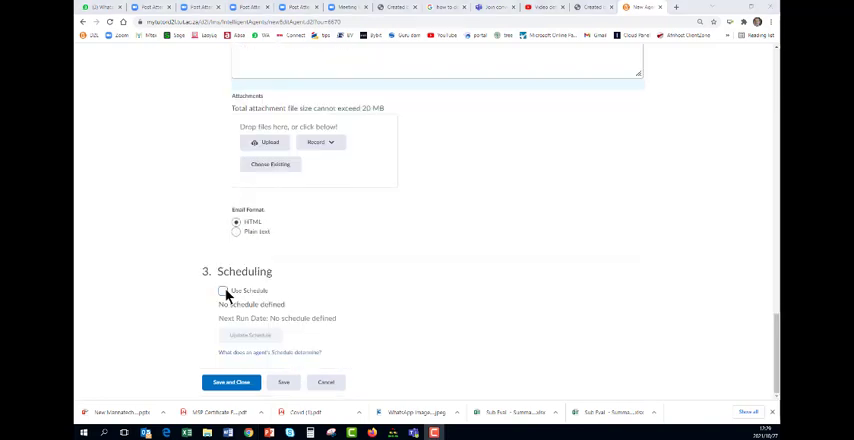
- Schedule the agent to repeat daily from 27 October to 3 November 2021
click(224, 292)
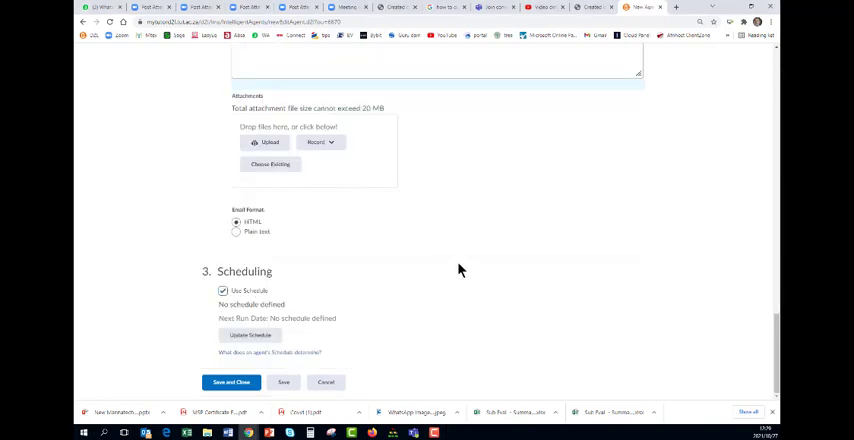
click(248, 336)
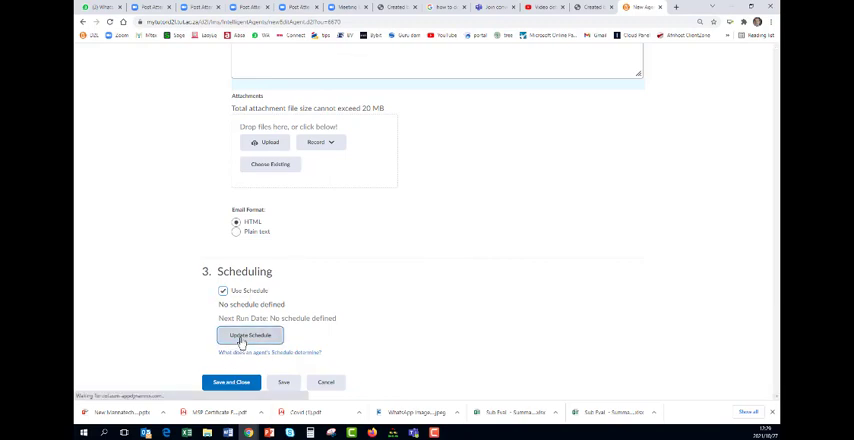
click(248, 336)
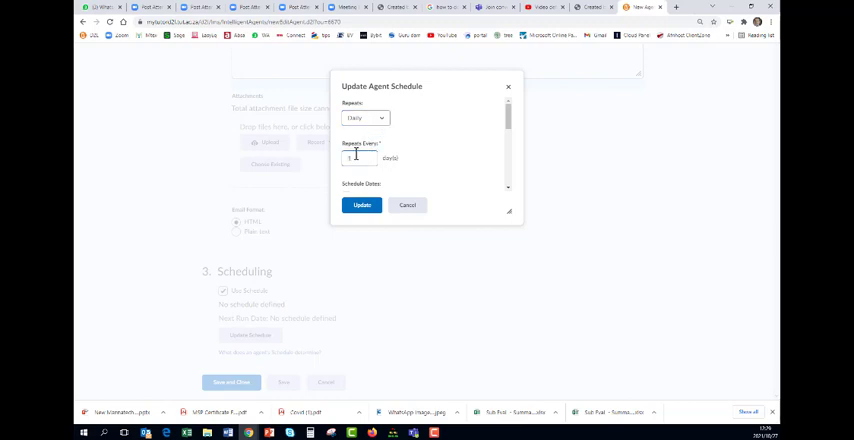
scroll(down, 3)
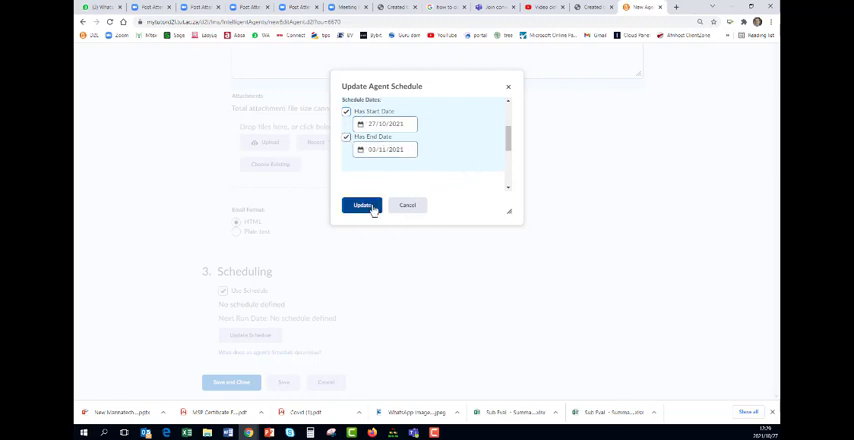
click(362, 204)
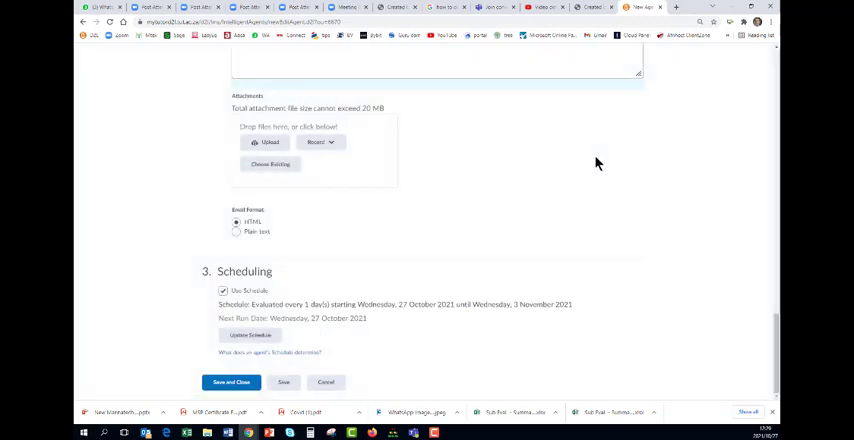
- Save and close the agent, returning to the agent list
click(232, 382)
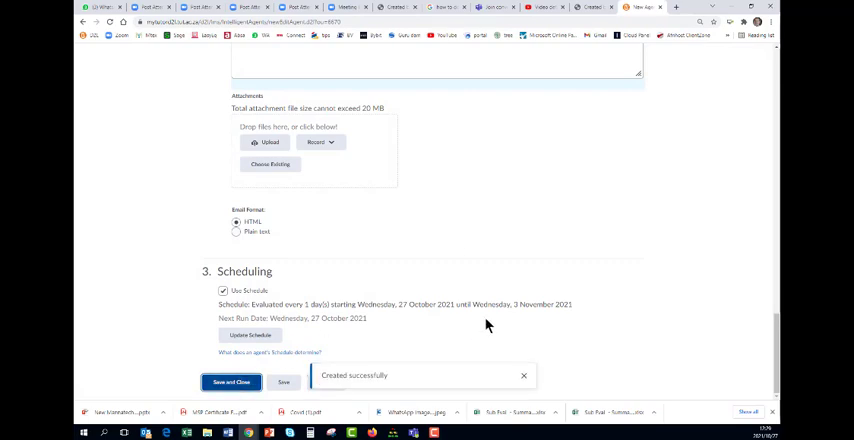
click(230, 382)
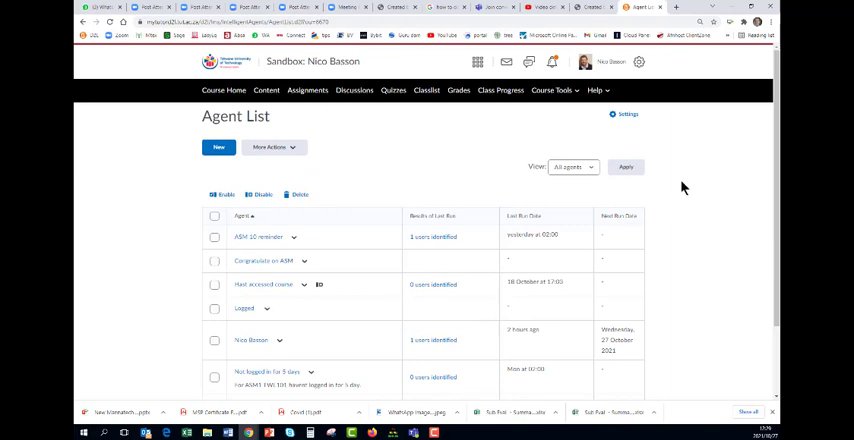
- Run the Subject Evaluation agent now, confirm with Yes, and return to the agent list
scroll(down, 3)
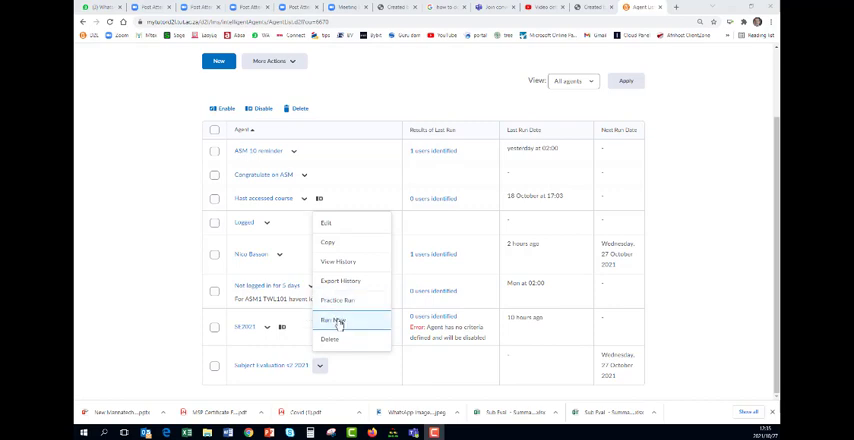
click(332, 320)
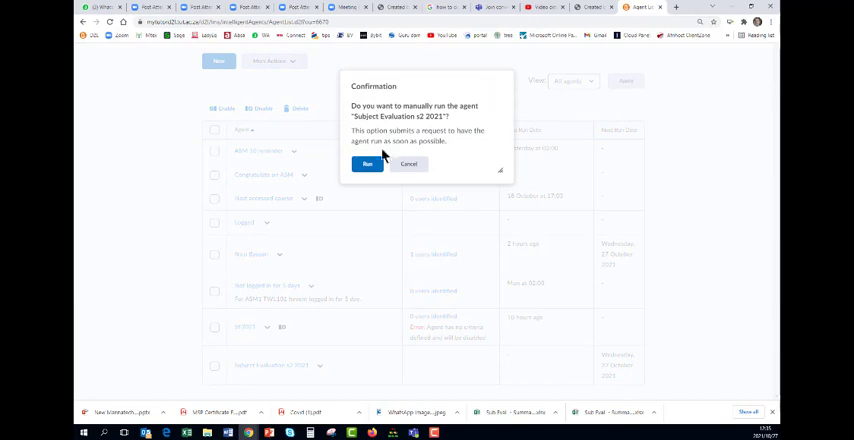
click(368, 164)
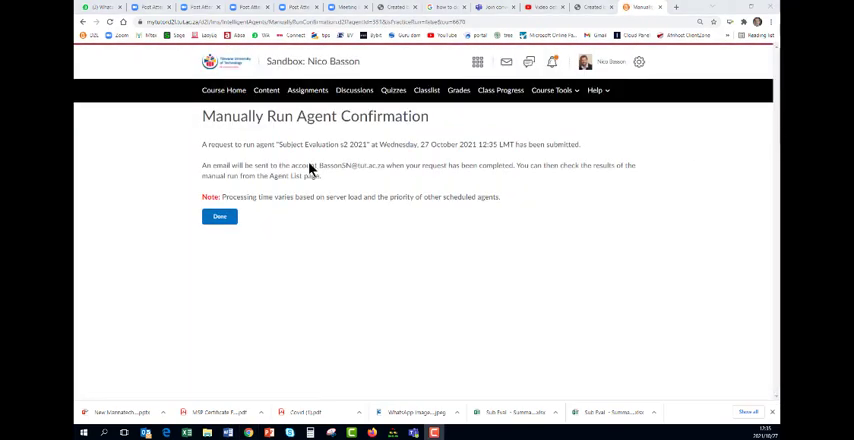
click(220, 216)
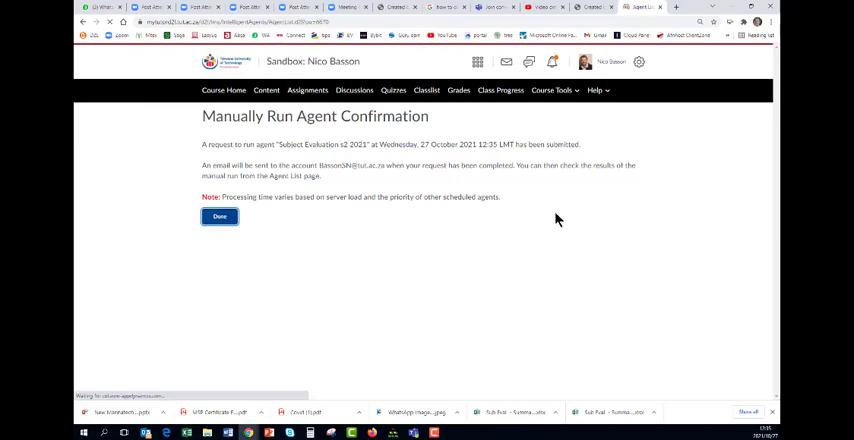
click(220, 216)
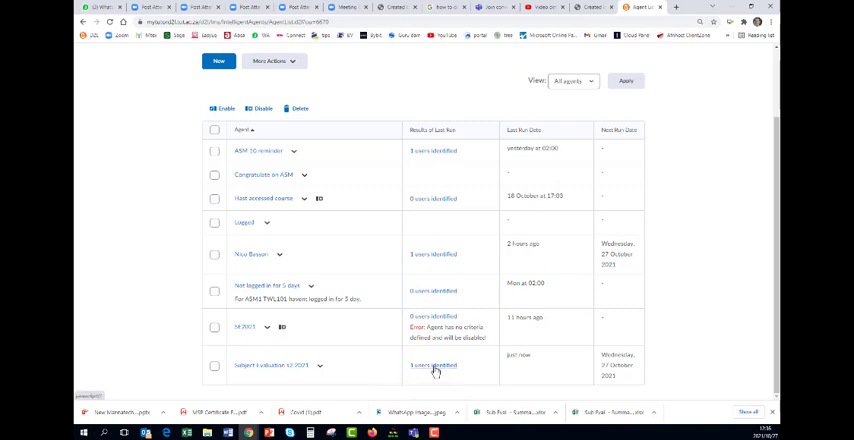
mouse_move(530, 364)
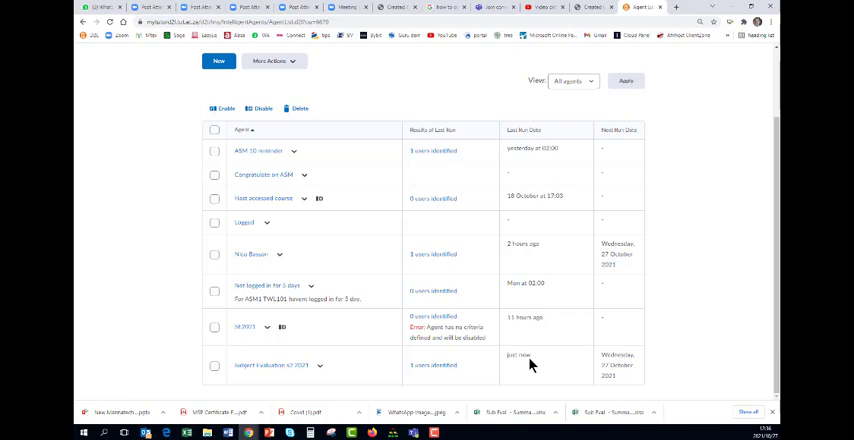
- Open the '1 users identified' results of the 27 October 2021 manual run
click(432, 370)
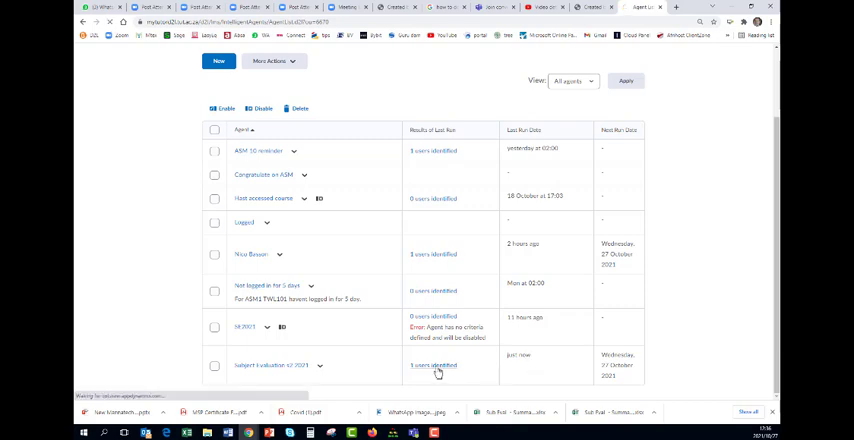
click(432, 364)
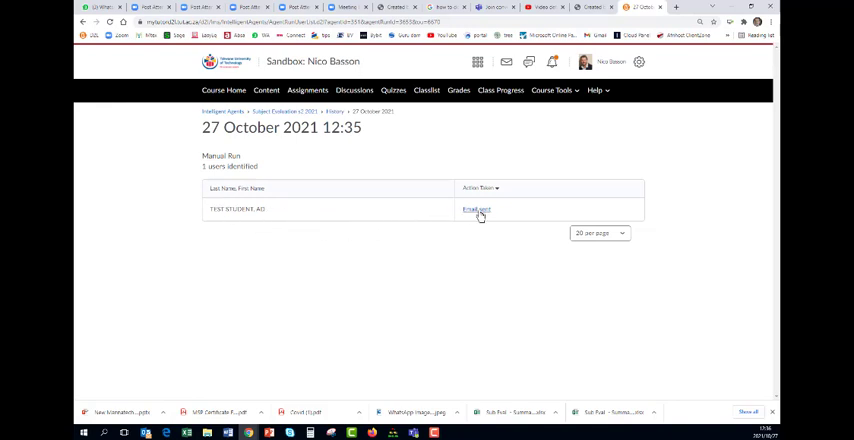
click(476, 208)
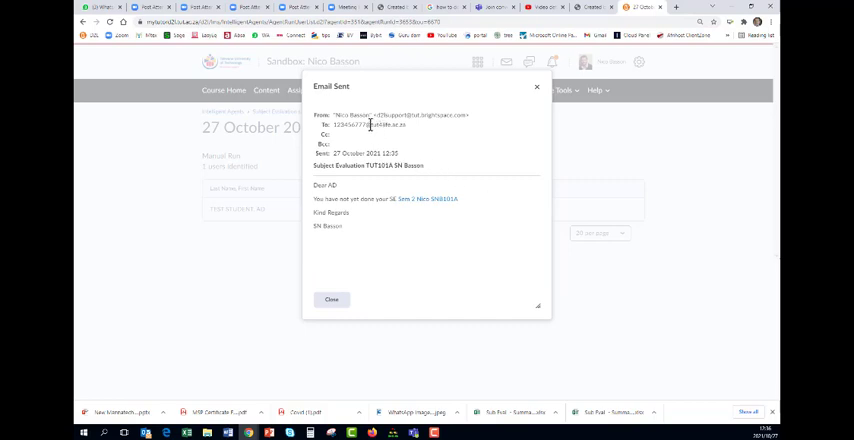
mouse_move(338, 188)
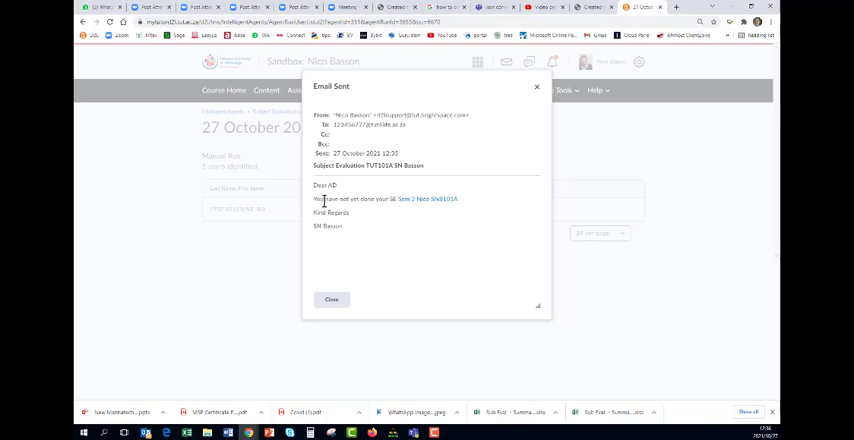
mouse_move(390, 198)
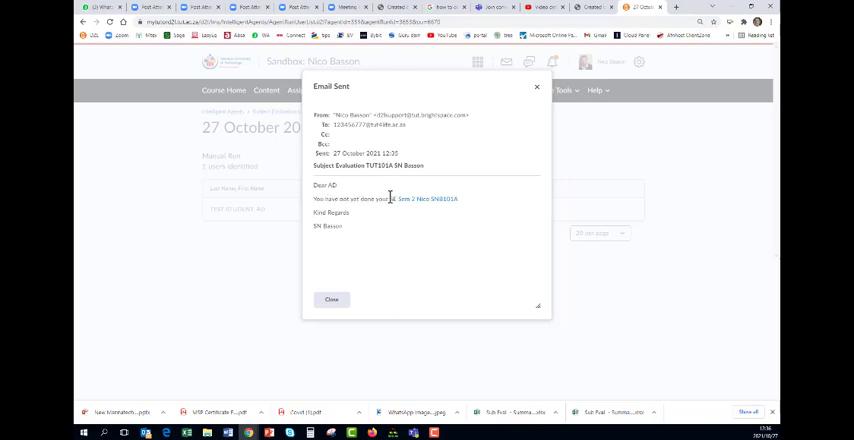
mouse_move(428, 200)
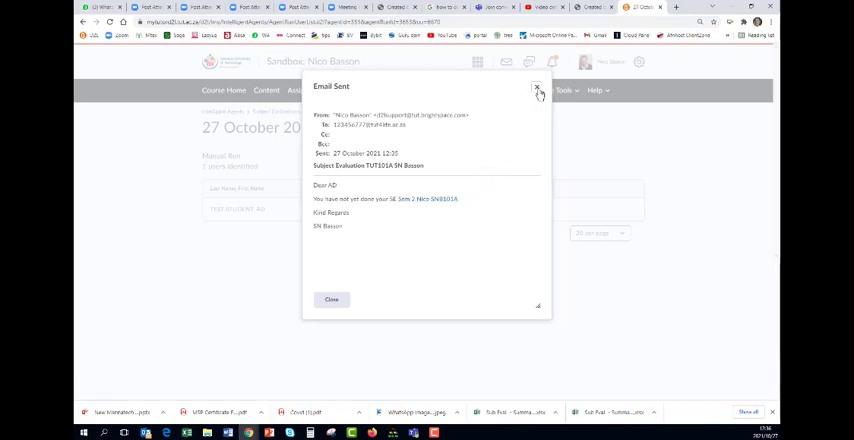
click(536, 88)
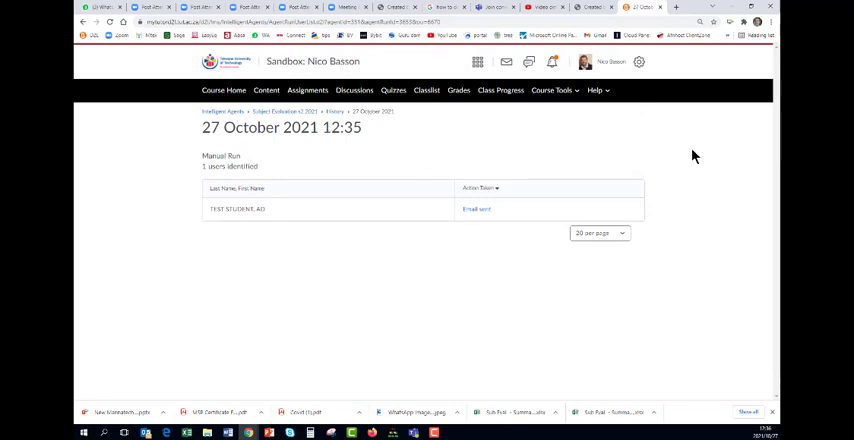
mouse_move(686, 156)
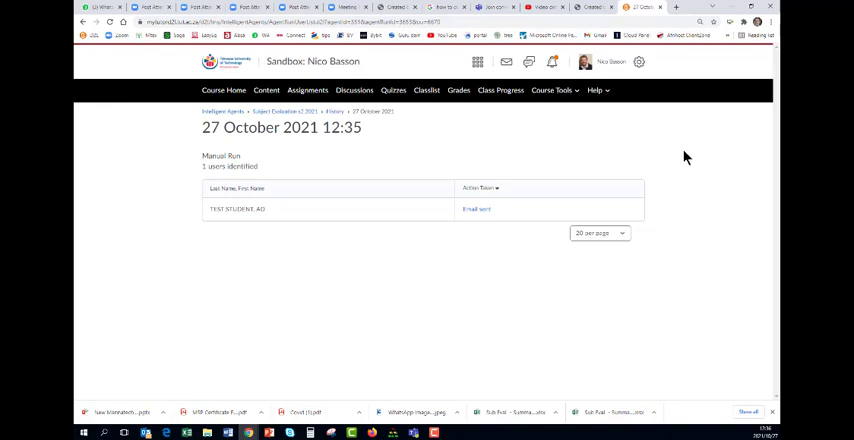